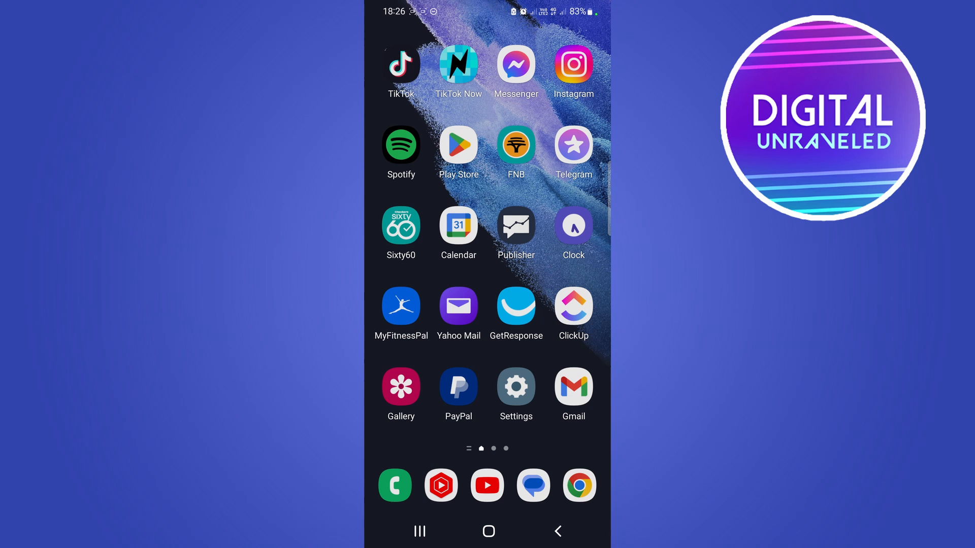
# Launch Instagram from the home screen to its home feed
pyautogui.click(572, 65)
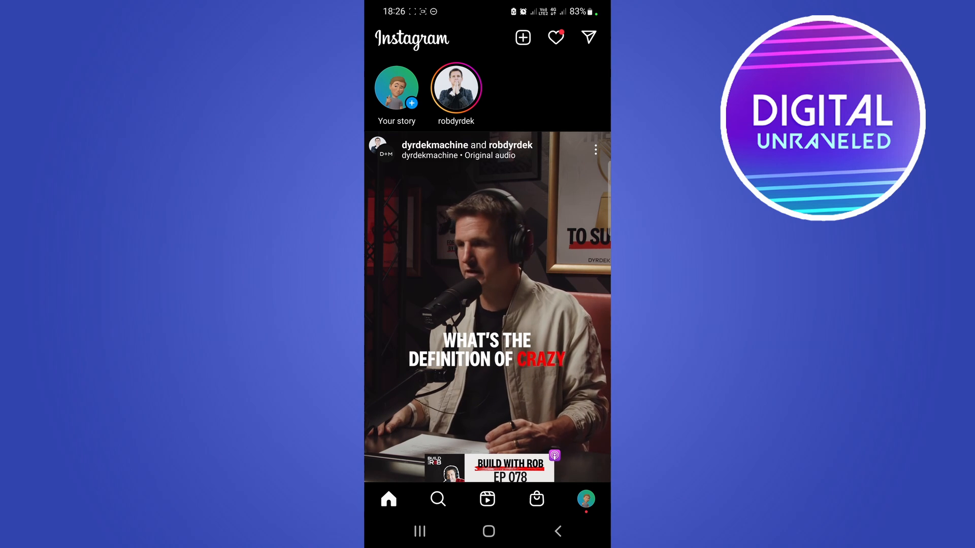
# Go to the Play Store home and search for 'instagram'
pyautogui.click(489, 531)
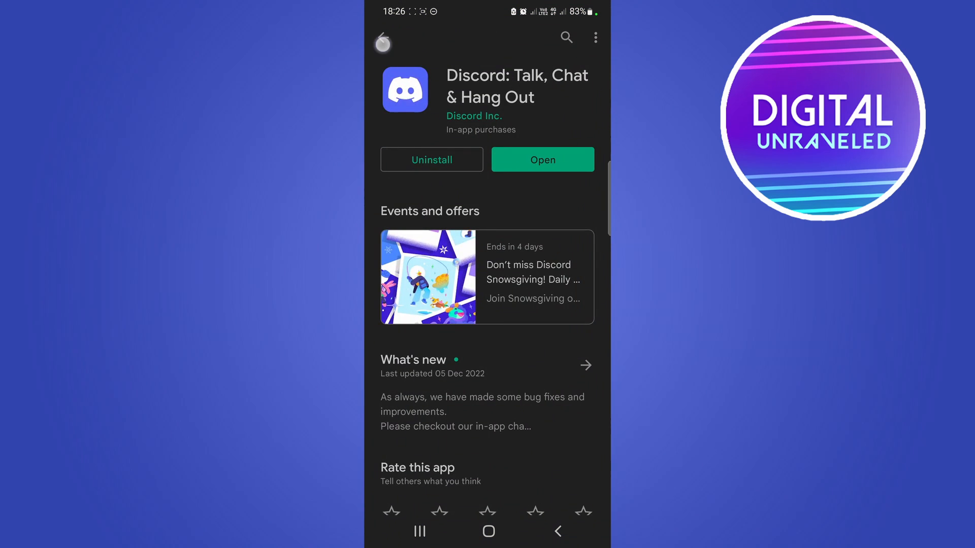
pyautogui.click(382, 44)
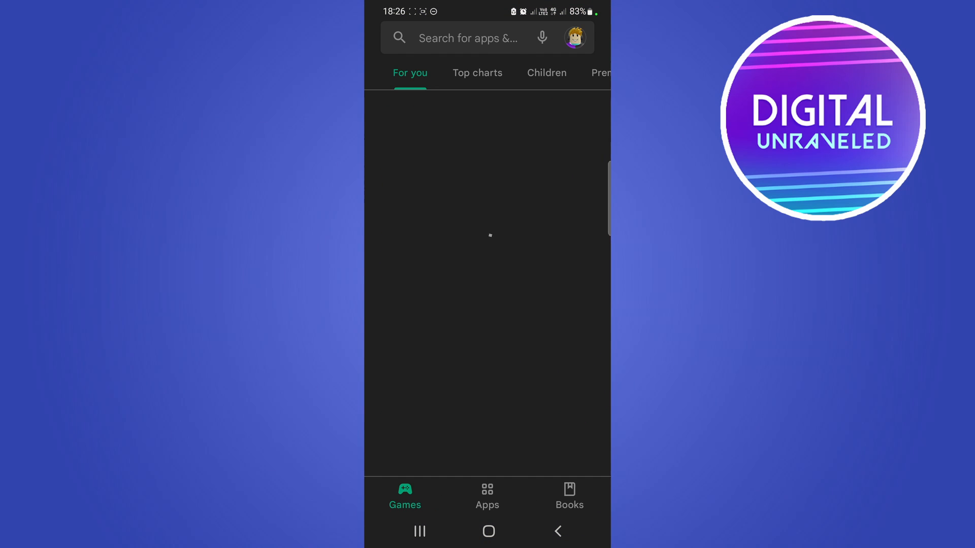
pyautogui.click(469, 37)
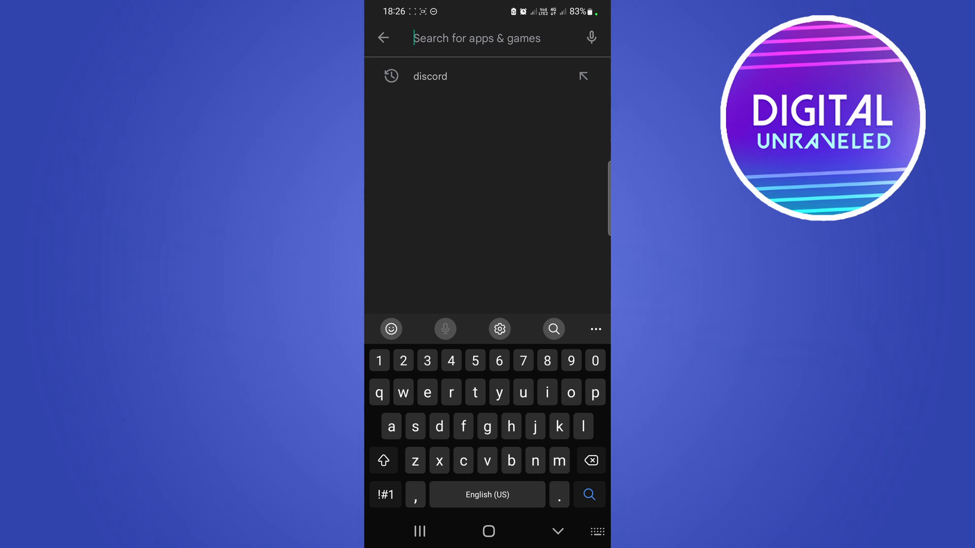
pyautogui.write('instagram')
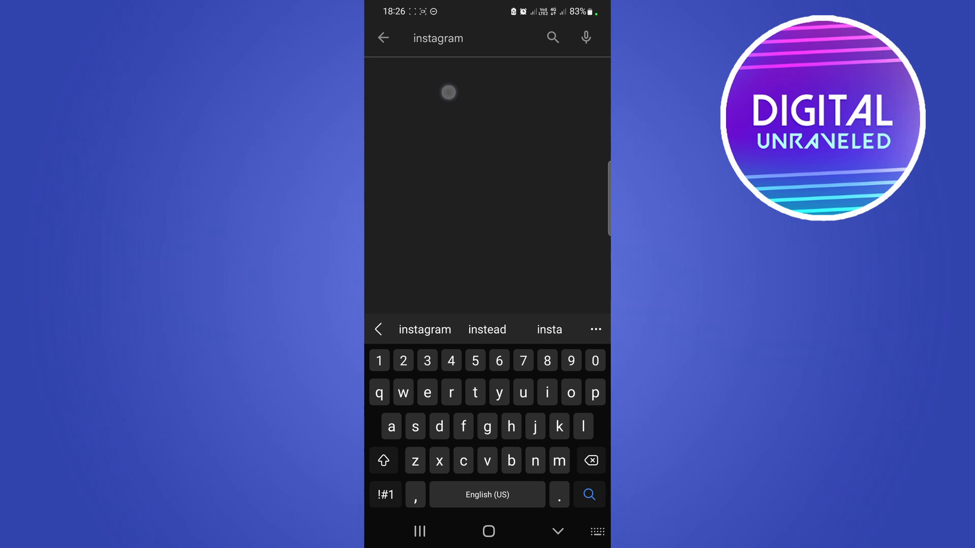
# Run the search and bring up Instagram's Beta app page with its tester notice
pyautogui.click(588, 495)
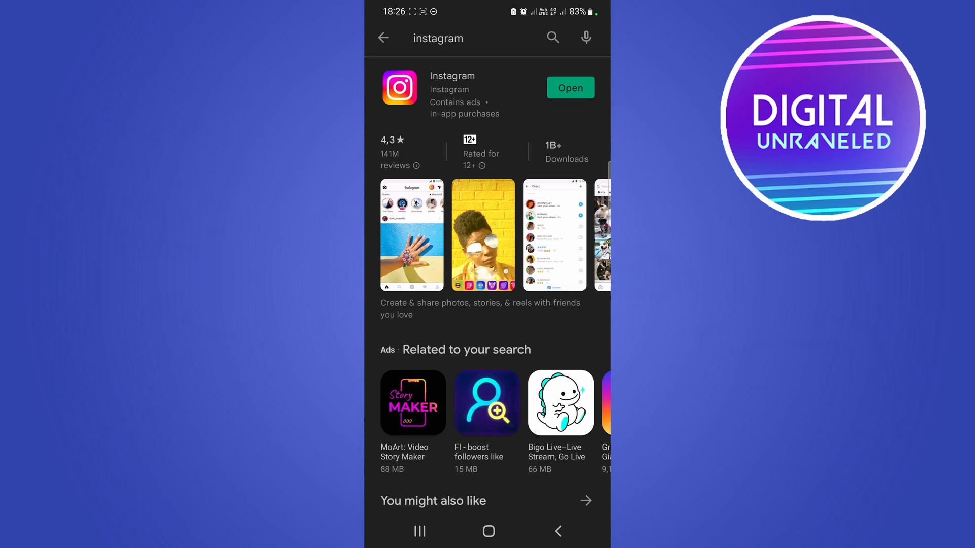
pyautogui.click(452, 93)
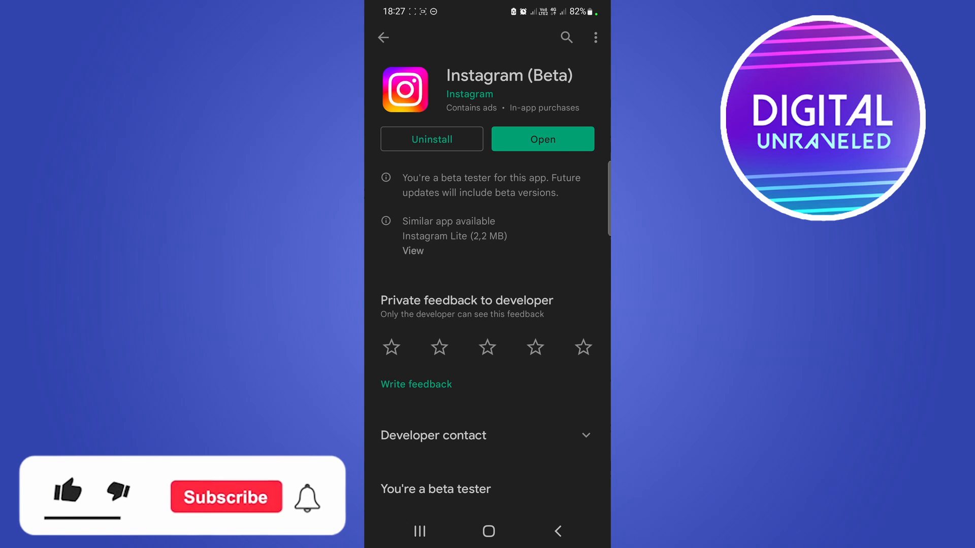
pyautogui.click(67, 496)
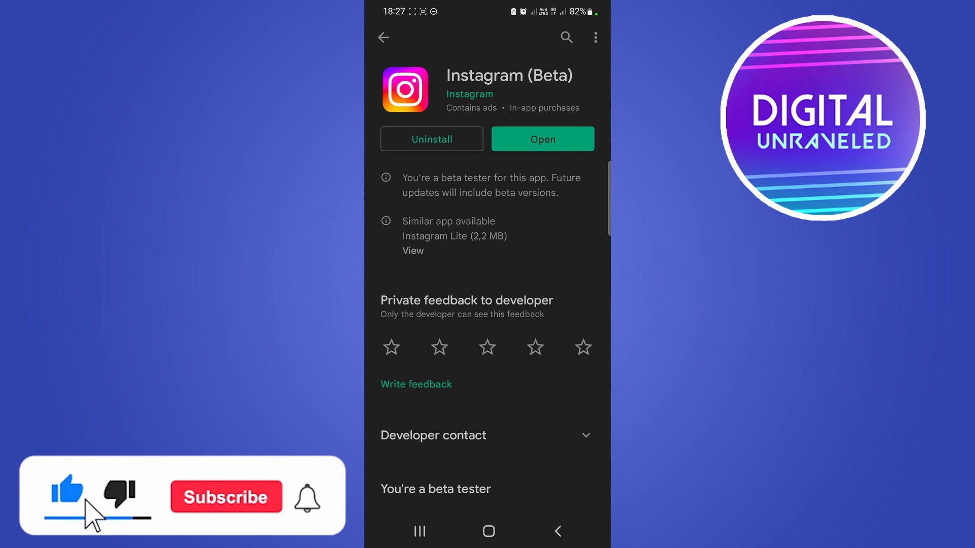
pyautogui.click(225, 496)
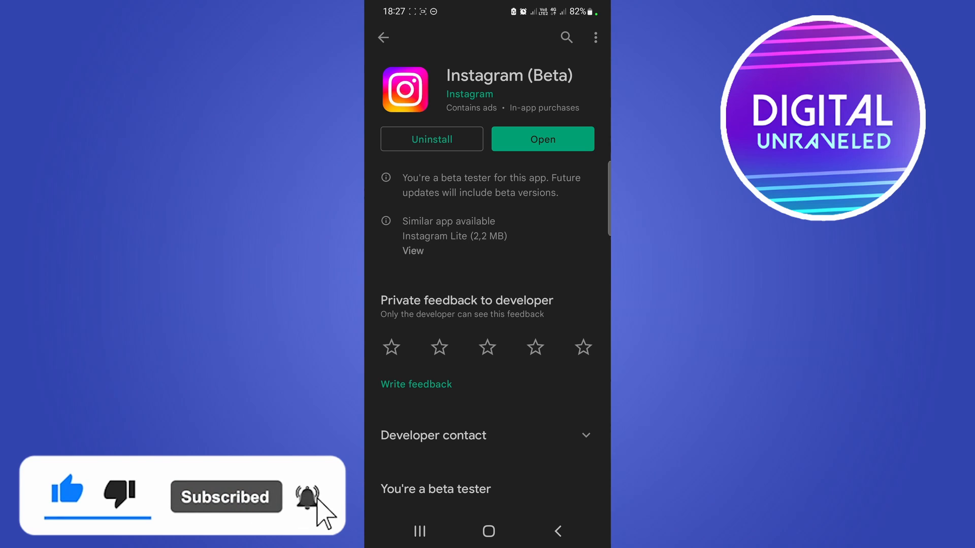